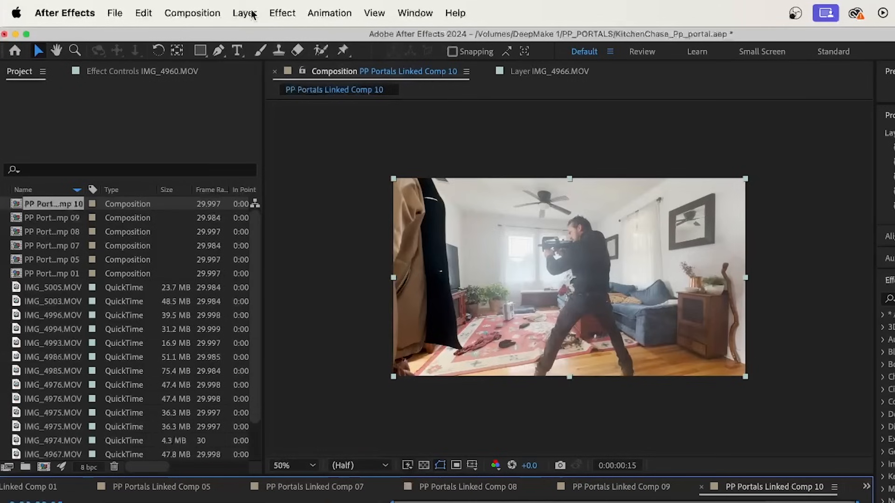
- Create a 1920×1080 Dark Gray Solid 1 layer covering the gun footage
click(244, 13)
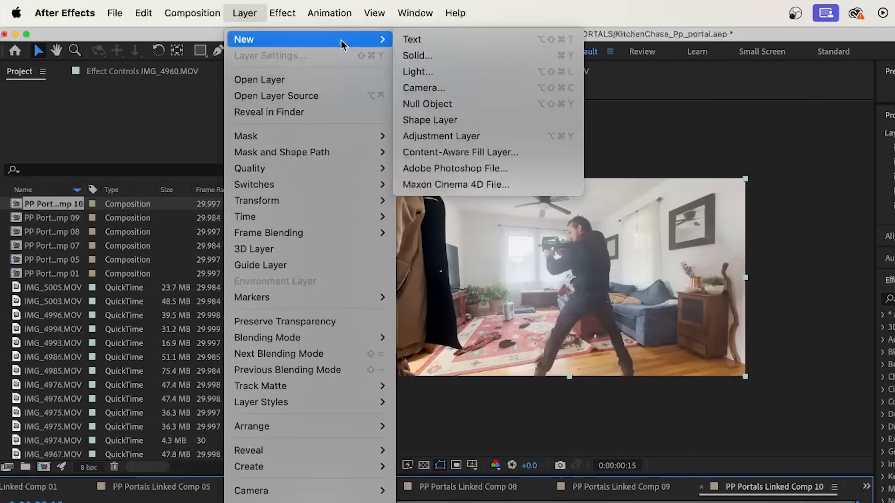
click(417, 56)
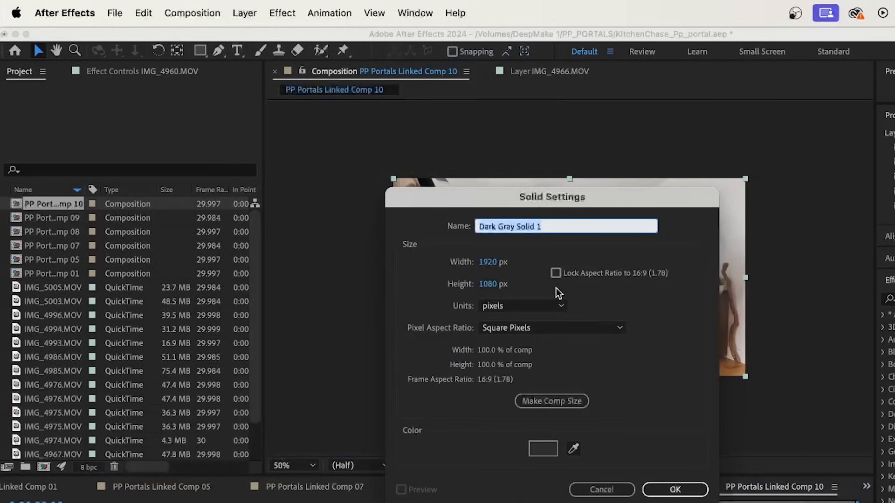
click(674, 490)
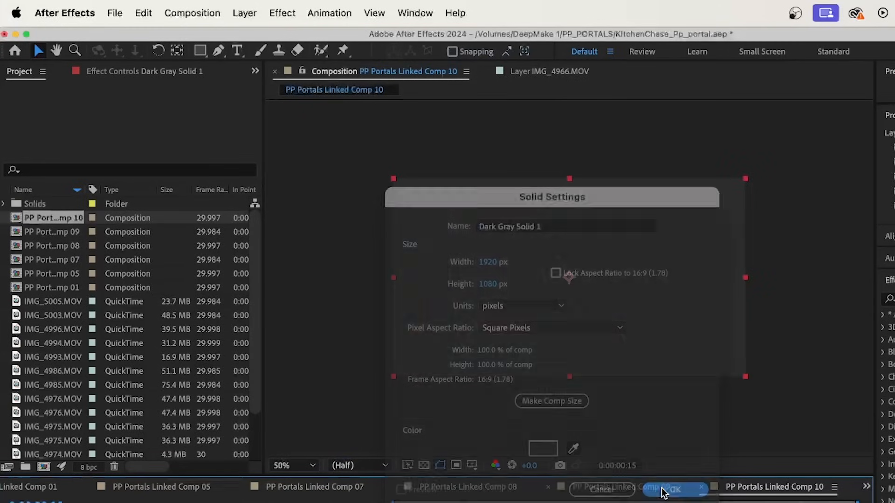
click(674, 489)
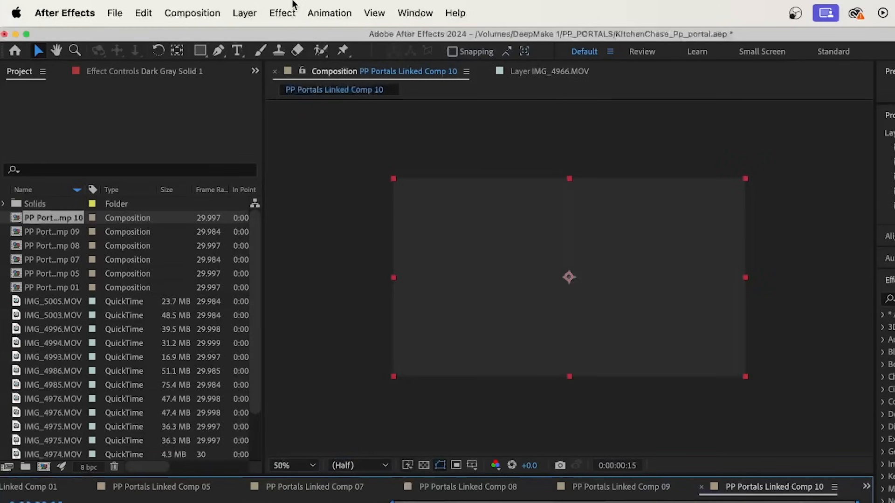
click(282, 13)
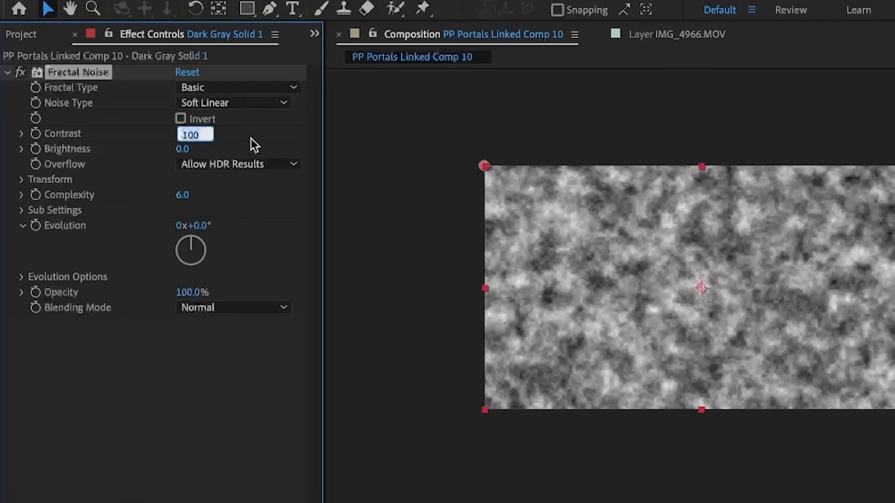
- Set Fractal Noise Contrast 1000, Brightness -76, Scale 397 and Complexity 12
text(1000.0)
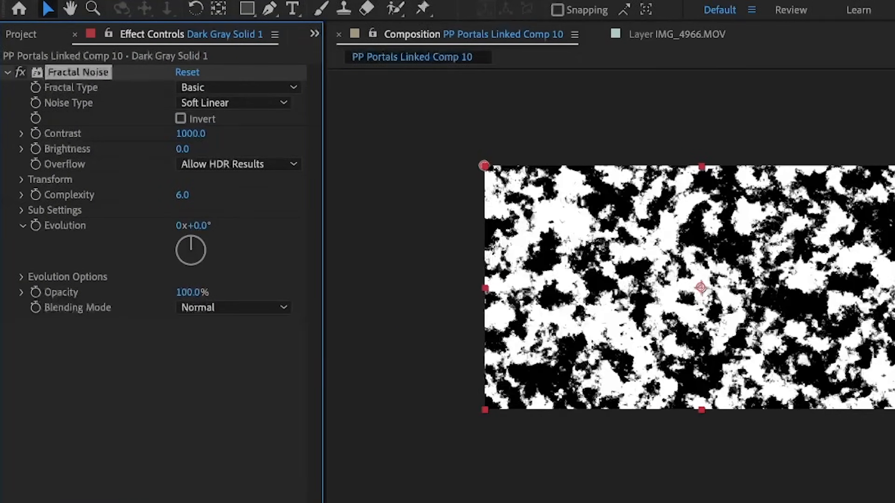
drag(183, 148, 127, 149)
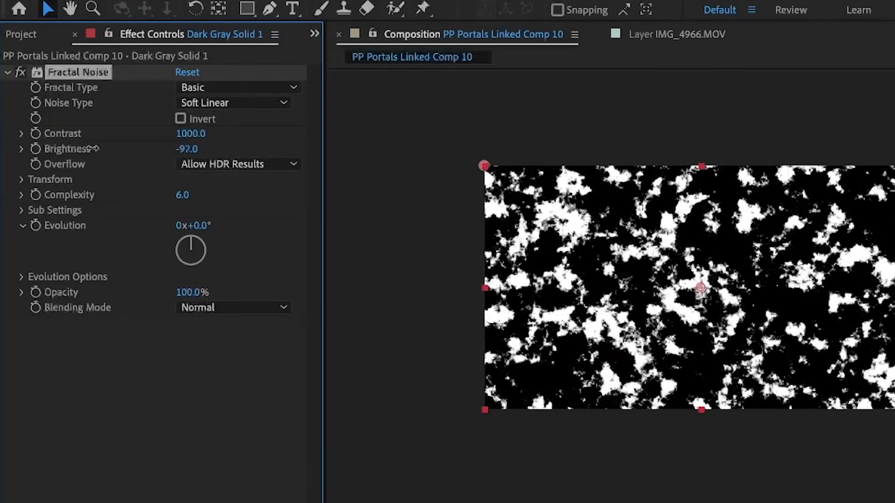
drag(186, 149, 195, 149)
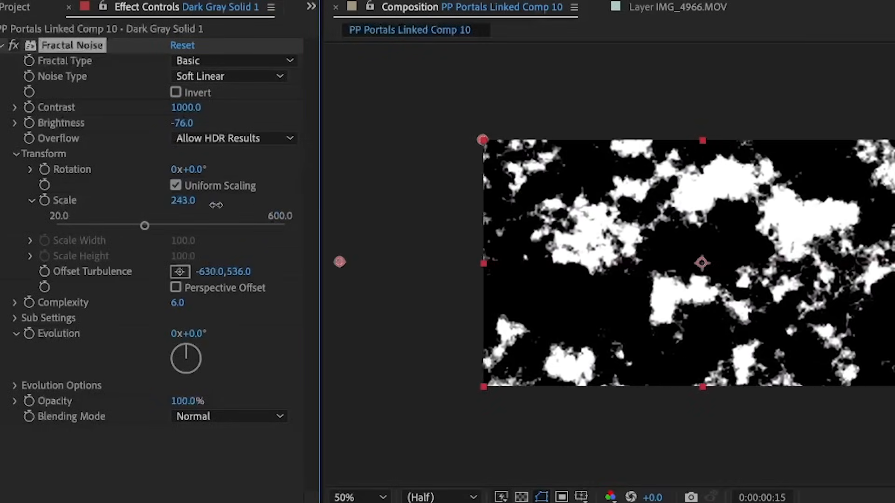
drag(144, 226, 205, 225)
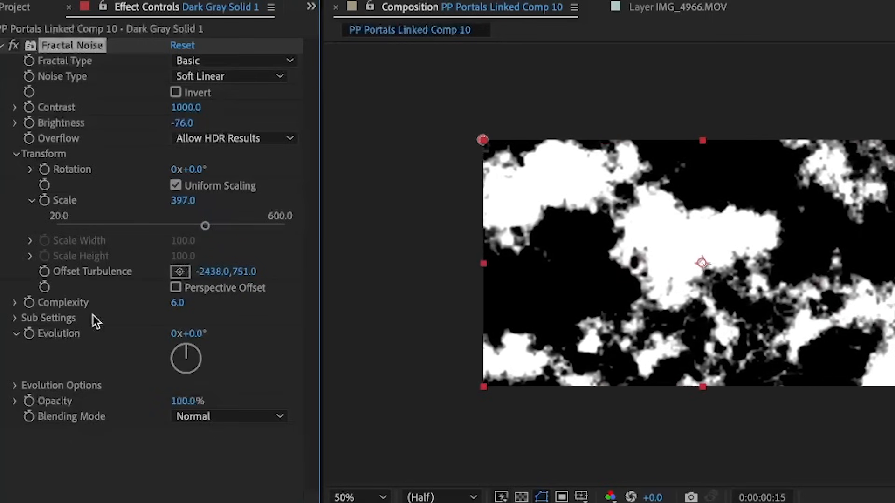
click(15, 302)
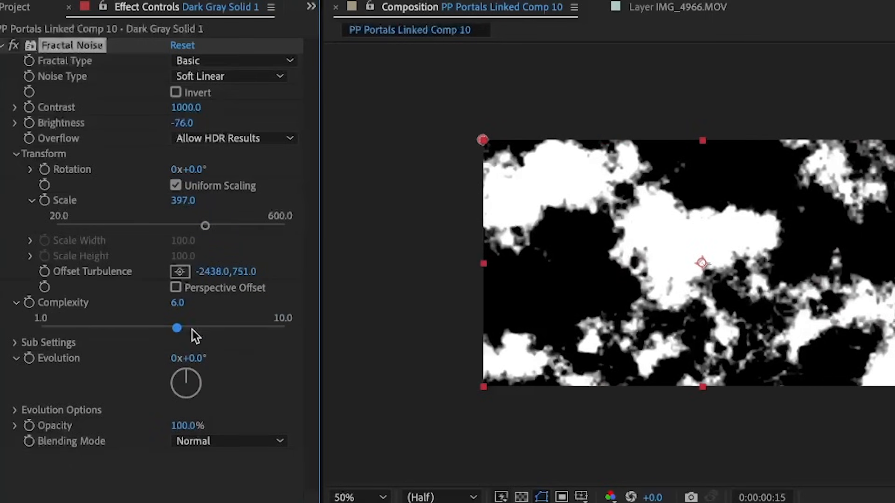
double_click(177, 302)
text(12)
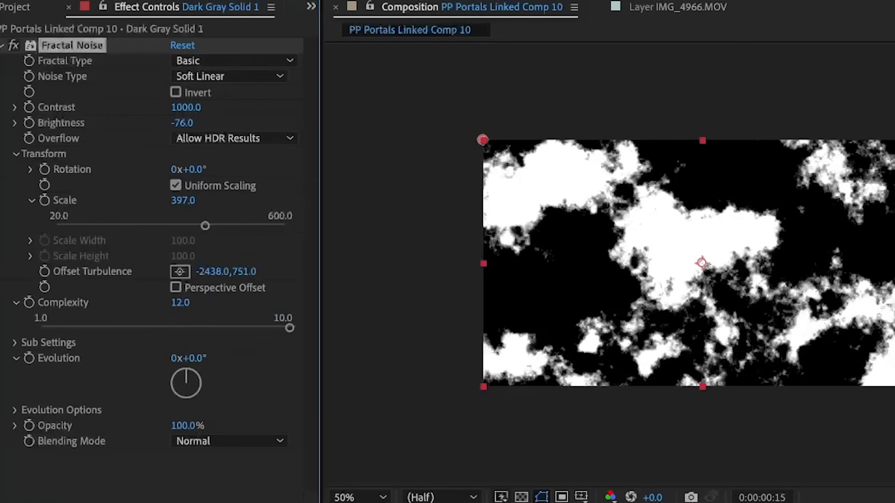
drag(290, 328, 290, 328)
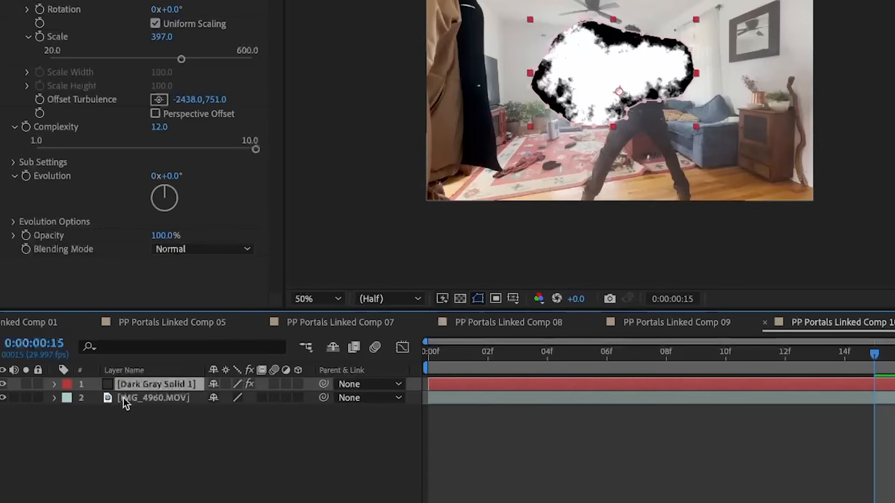
- Expand the noise solid's layer properties and its Masks group in the timeline
click(54, 384)
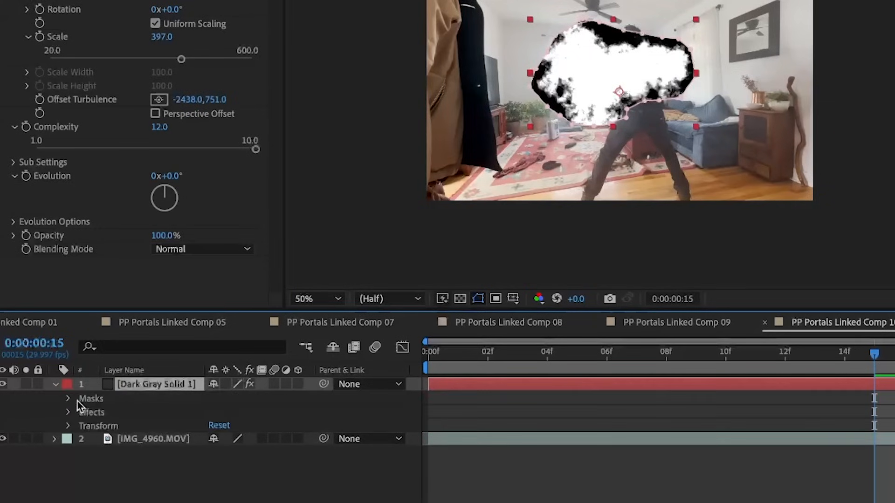
click(68, 399)
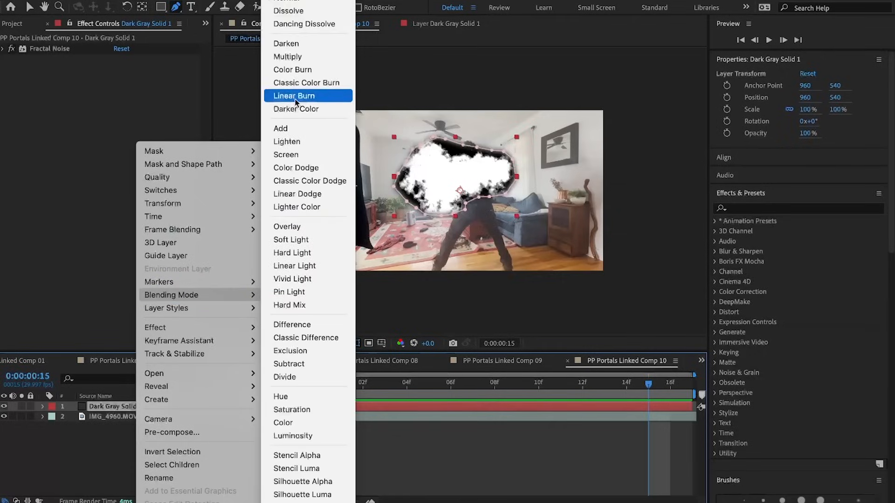
- Give the solid a lighten-type blend mode, anchor it on the muzzle, and rotate it slightly
click(295, 96)
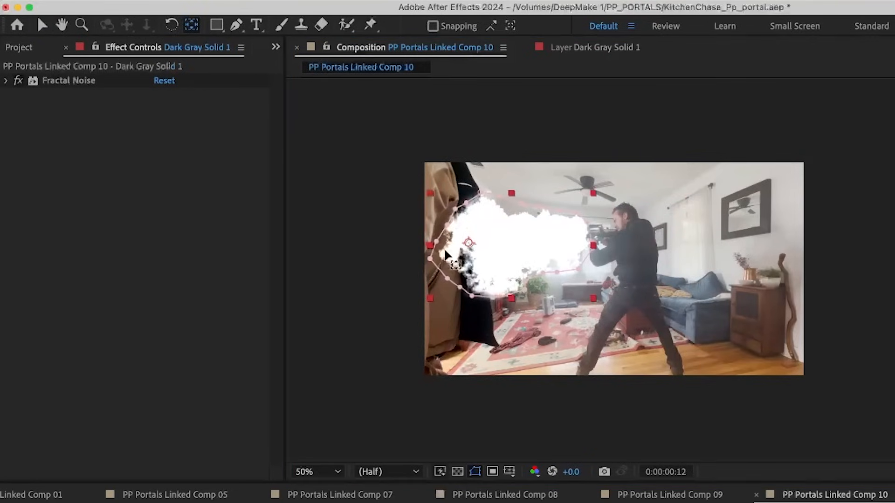
drag(468, 242, 562, 240)
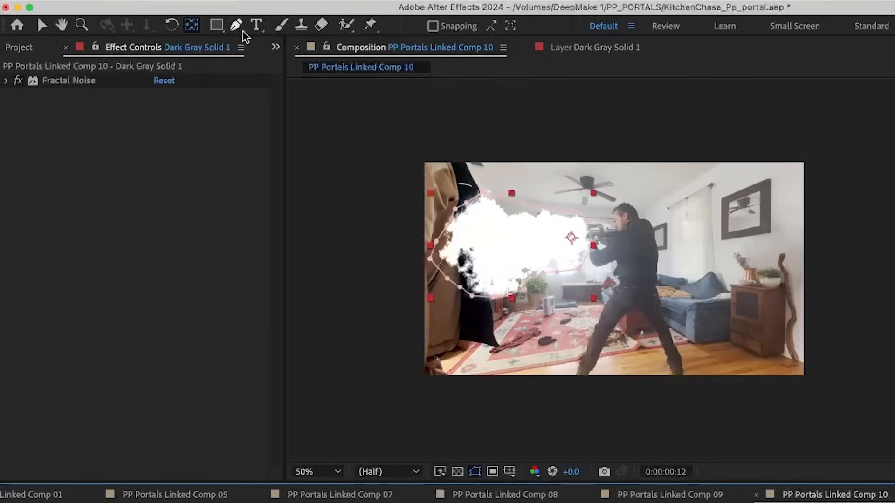
mouse_move(172, 27)
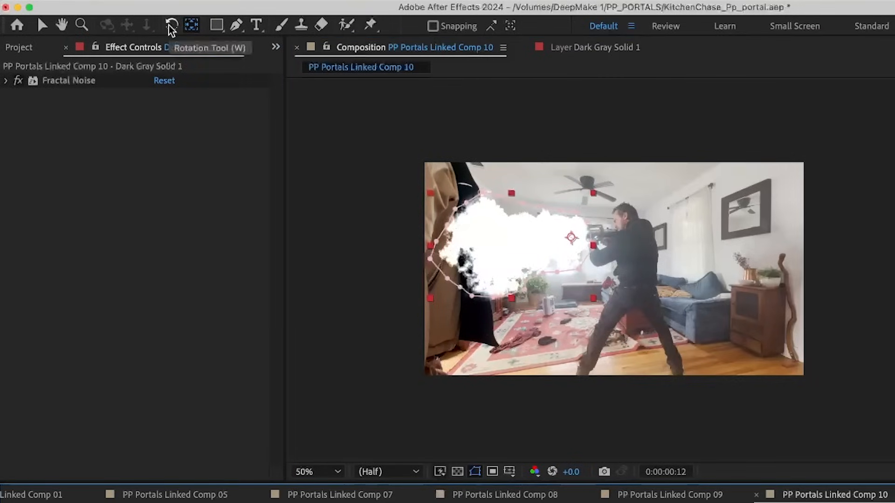
click(171, 25)
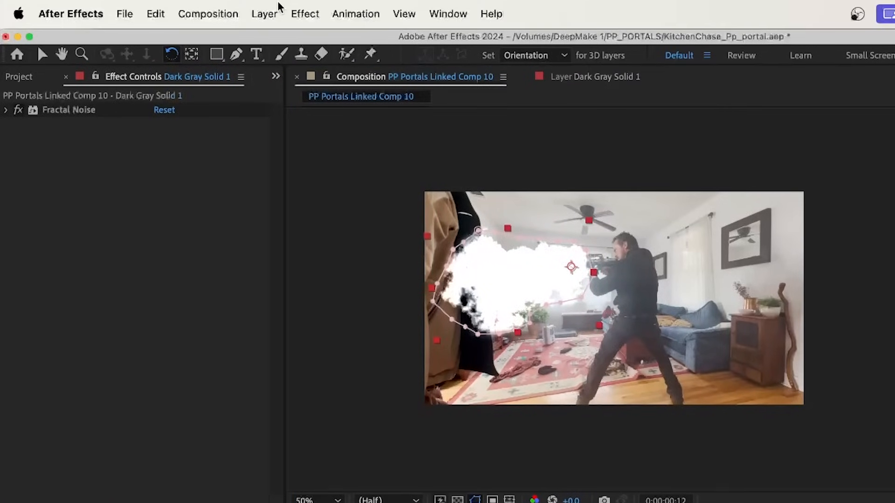
click(304, 13)
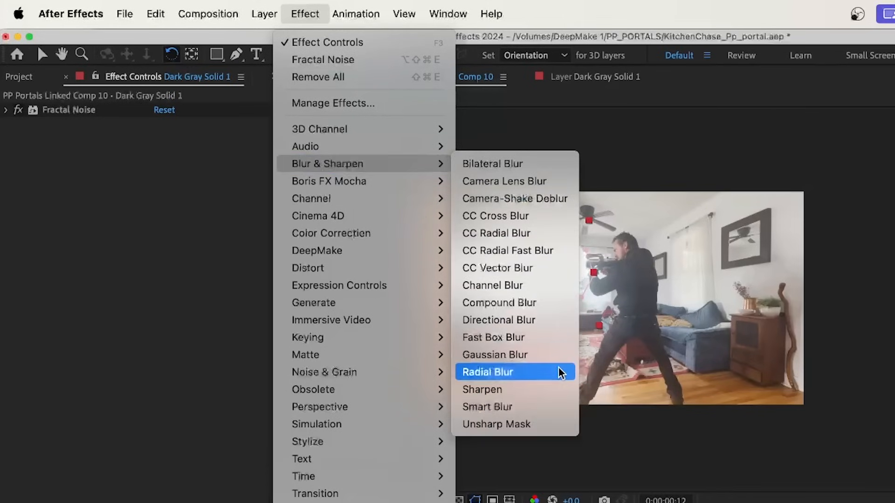
- Apply Radial Blur centred on the gun muzzle with Type set to Zoom
click(488, 371)
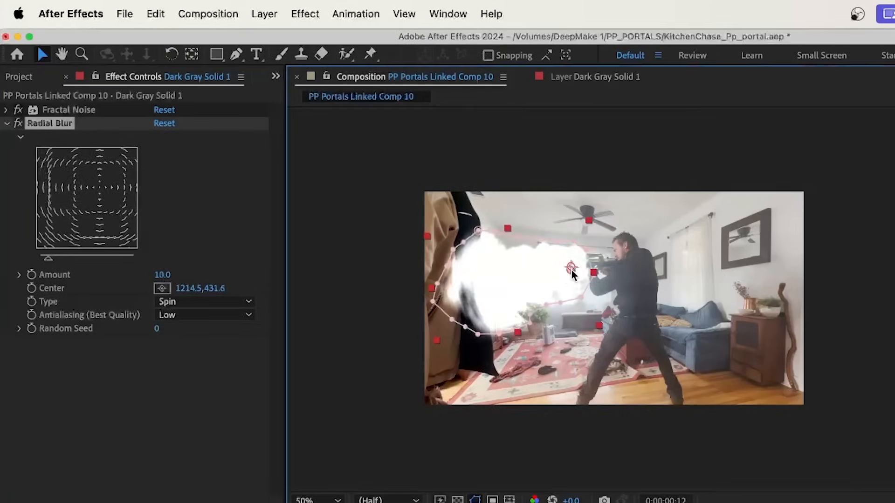
drag(574, 268, 570, 267)
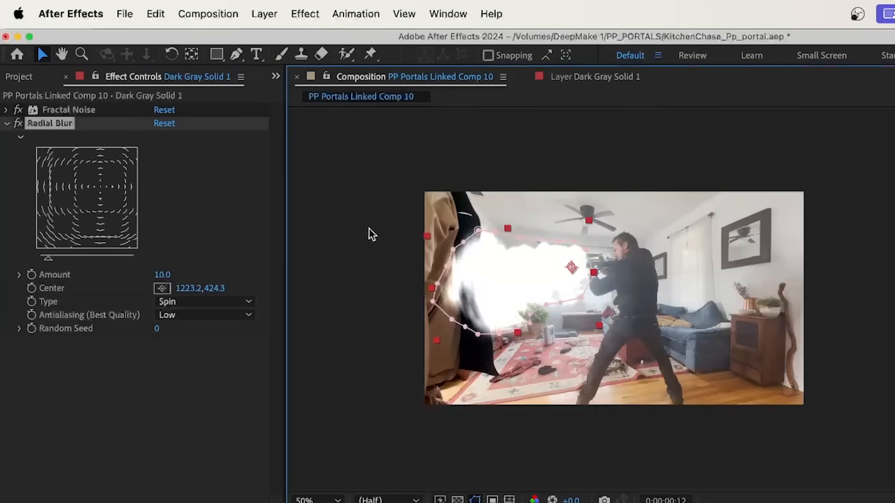
click(204, 302)
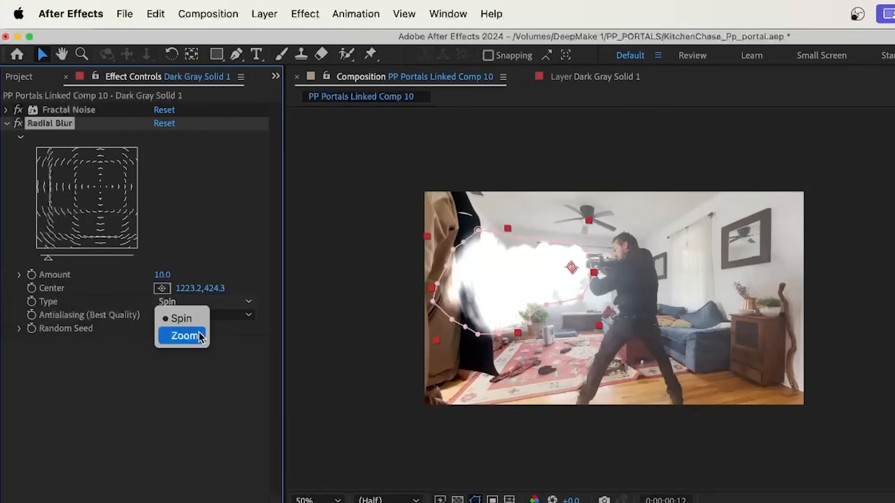
click(183, 335)
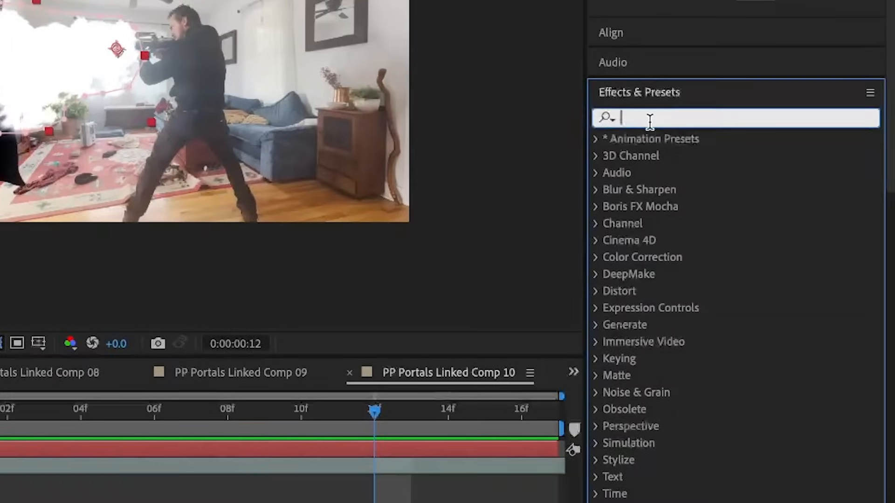
- Search for CC Toner and apply it to the flash solid
text(cc toner)
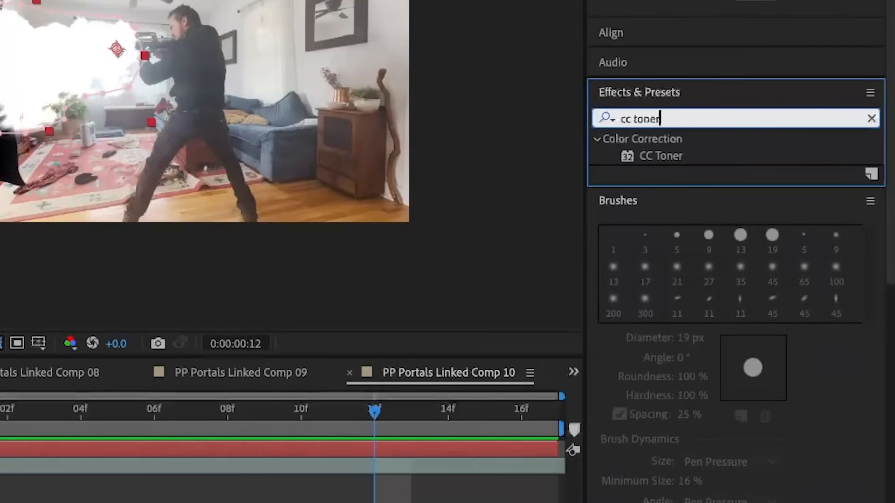
click(661, 156)
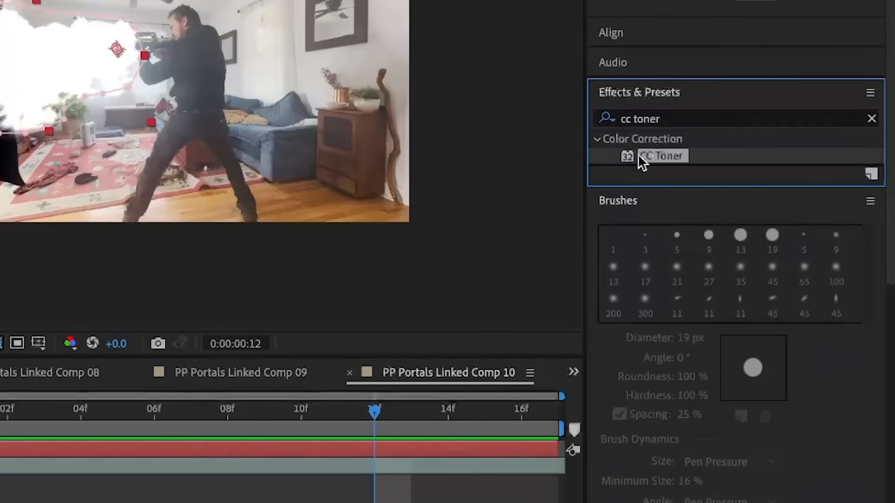
double_click(664, 156)
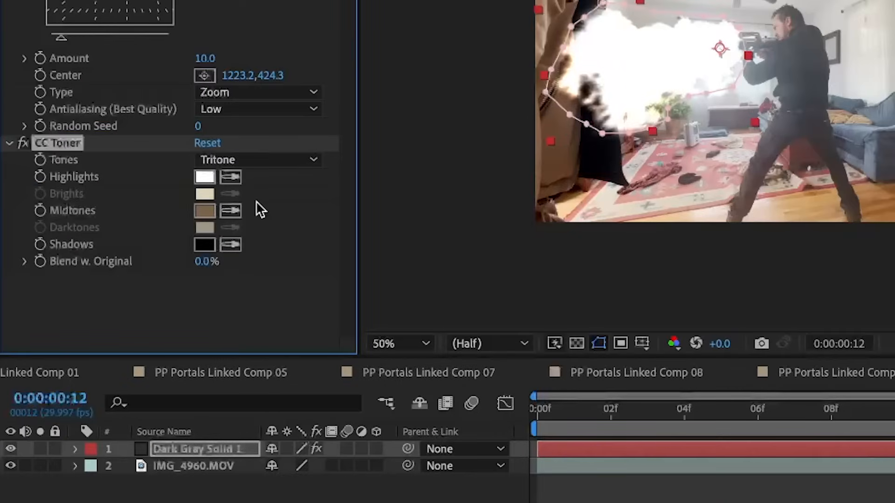
- Set CC Toner Highlights to pale yellow and Midtones to orange F76C3F
click(204, 178)
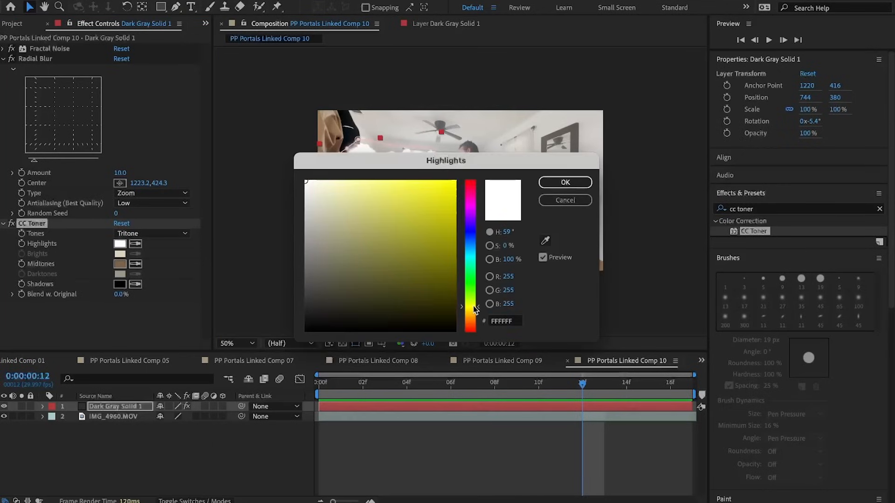
click(376, 199)
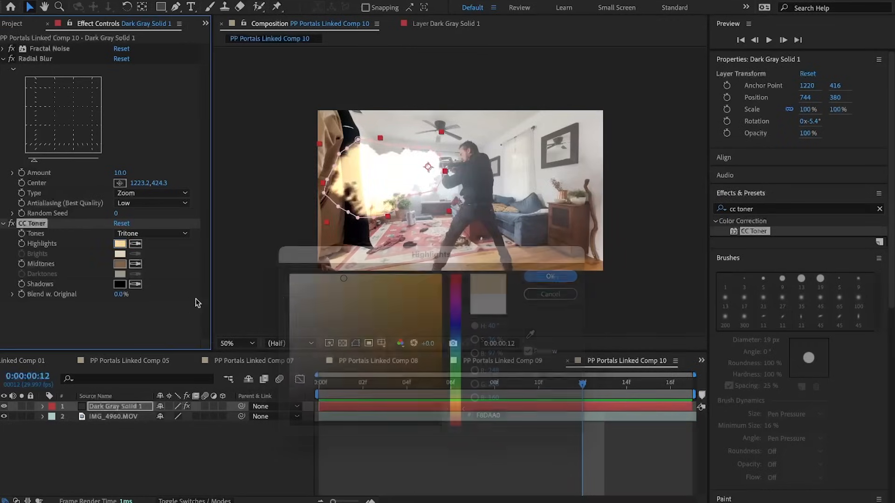
click(120, 264)
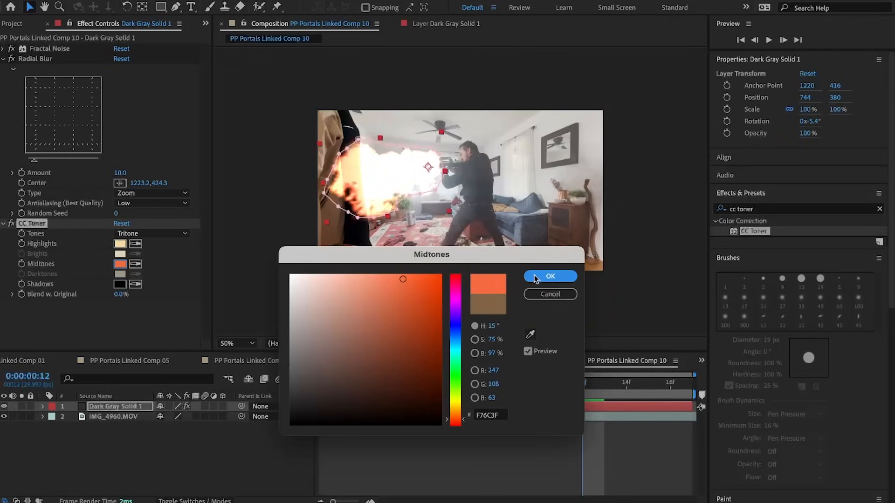
click(549, 277)
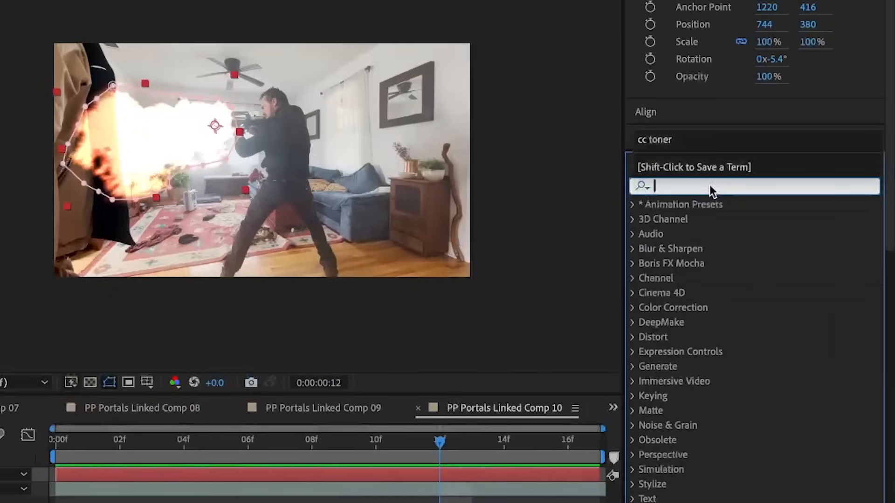
- Apply Glow with Glow Threshold about 53.7% and Glow Radius 167
text(glo)
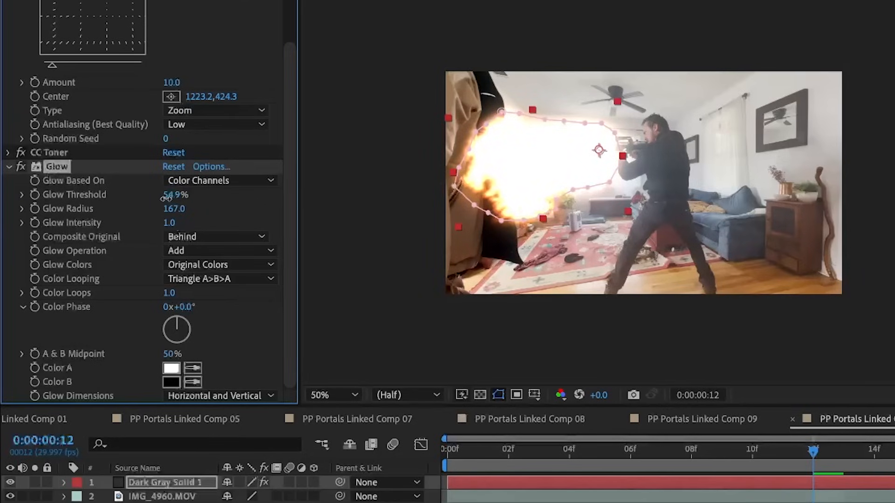
drag(174, 195, 168, 195)
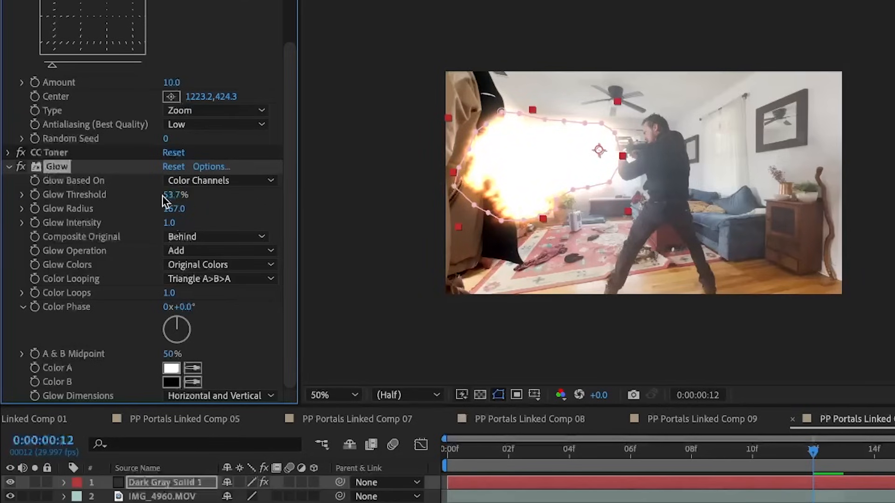
mouse_move(174, 238)
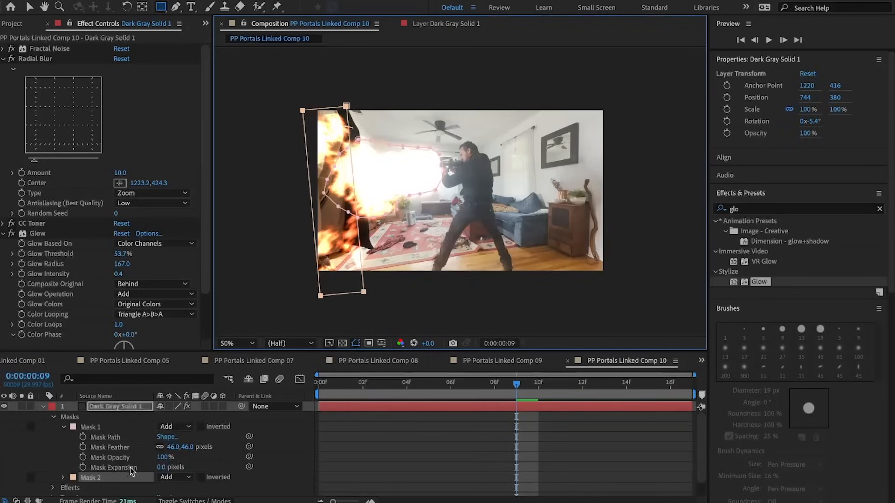
- Set Mask 2 to Subtract with a 162-pixel Mask Feather
click(172, 426)
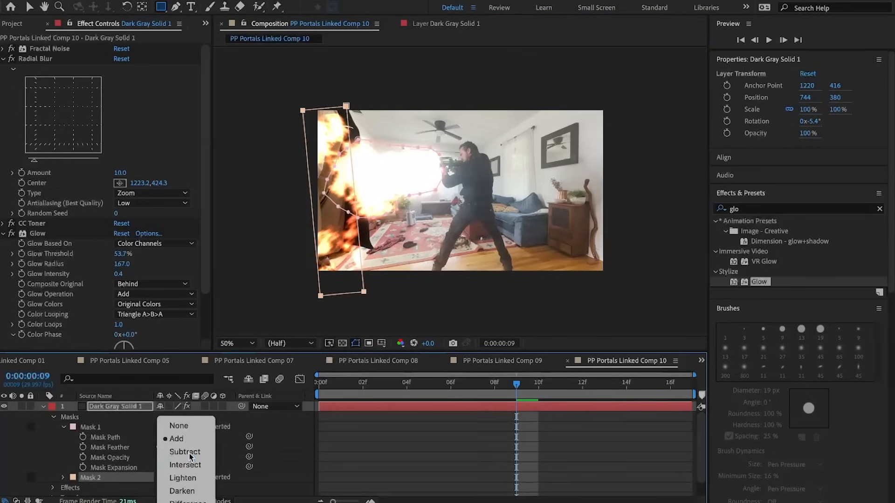
click(185, 452)
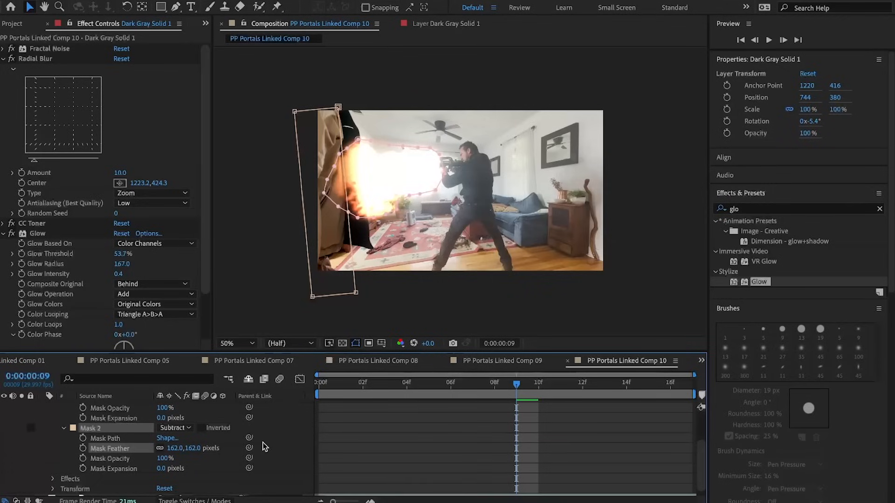
drag(183, 448, 191, 448)
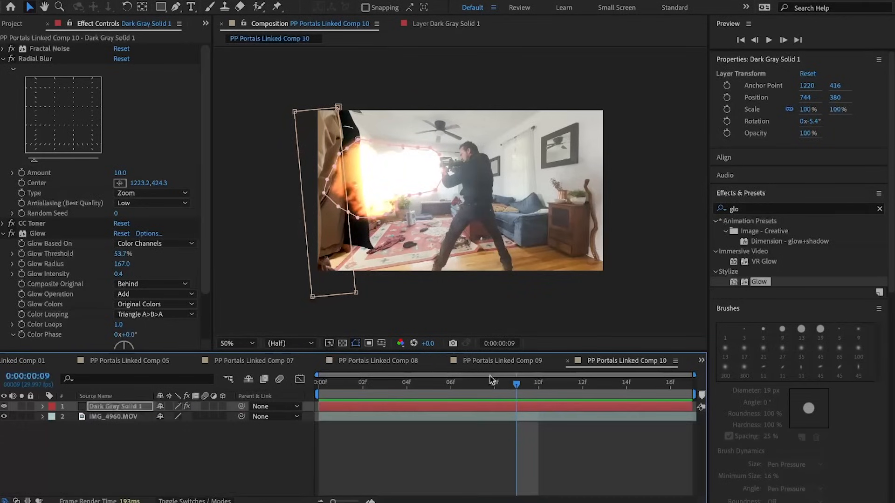
- Move the playhead to 0:00:00:07 and trim the solid's in-point there
click(473, 382)
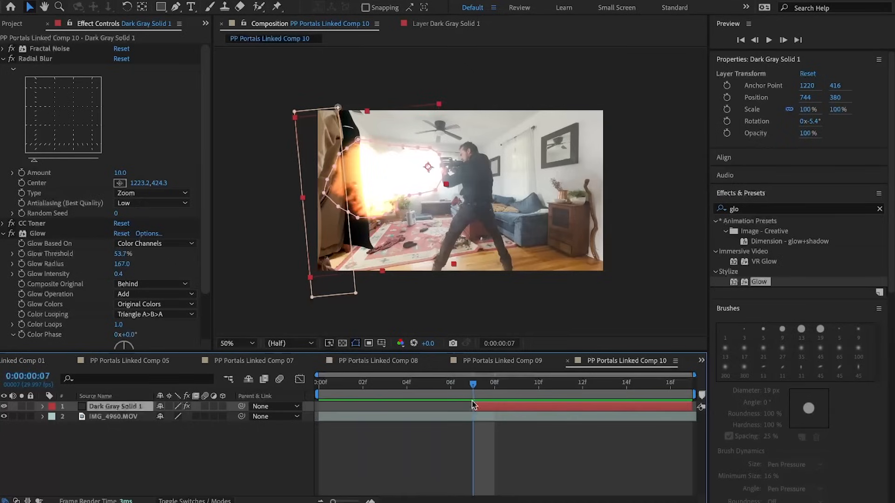